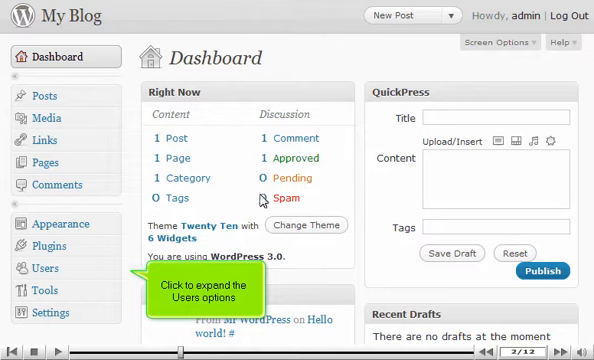
# Go to Users > Your Profile to reach the admin account's Profile page
pyautogui.click(44, 268)
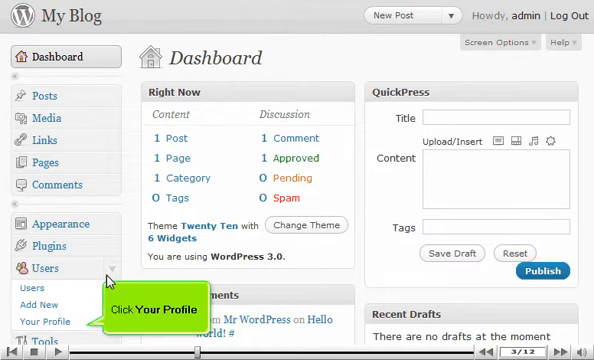
pyautogui.click(48, 320)
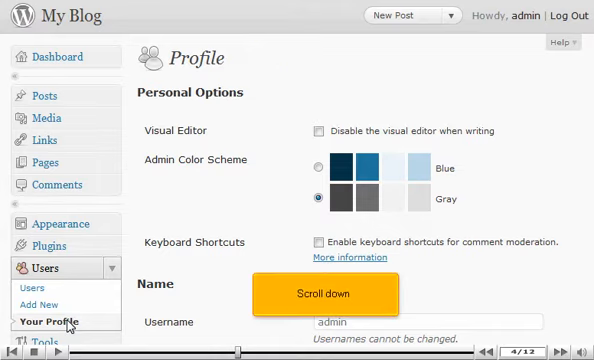
# Set First Name 'John', Last Name 'Doe' and Nickname 'jdoe' in the Name section
pyautogui.scroll(-3)
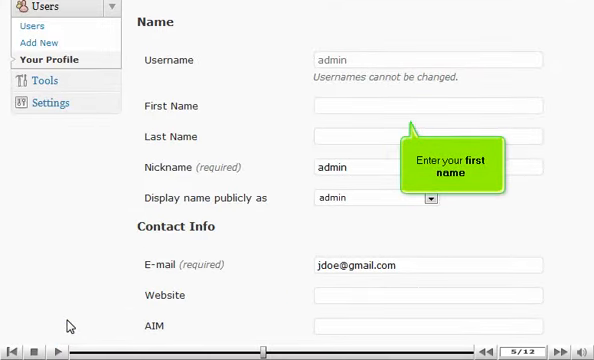
pyautogui.moveTo(352, 148)
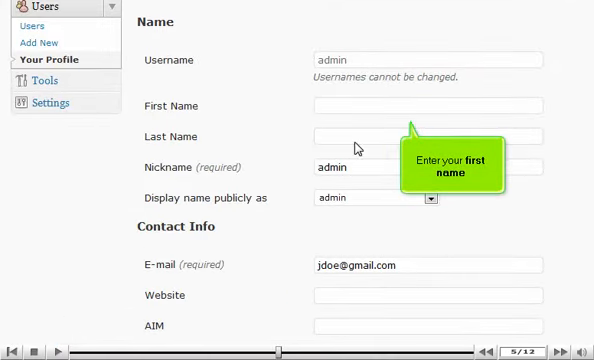
pyautogui.write('John')
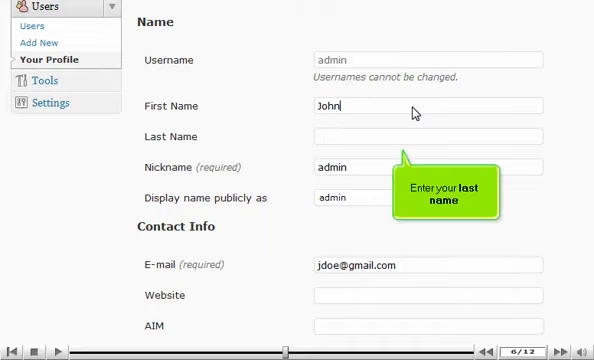
pyautogui.moveTo(410, 124)
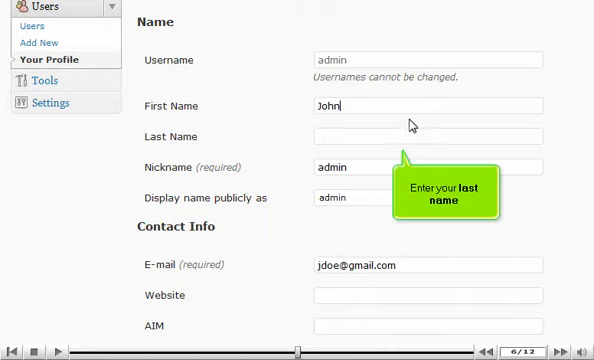
pyautogui.write('Doe')
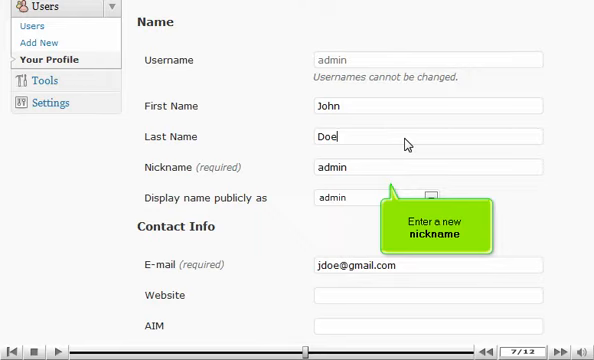
pyautogui.write('jdoe')
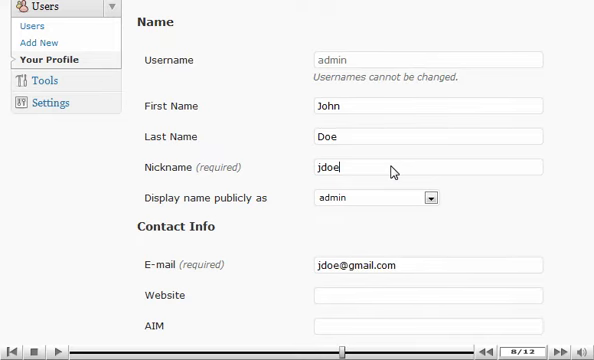
# Enter 'Th' in Biographical Info and save with Update Profile, showing the User updated notice
pyautogui.scroll(-3)
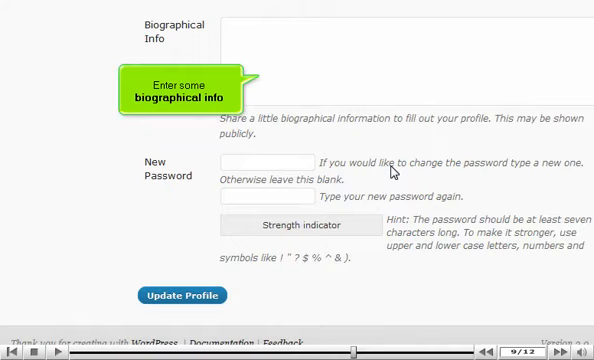
pyautogui.write('This is my bio.')
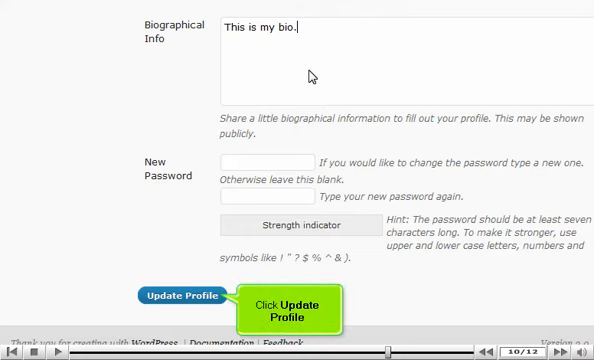
pyautogui.click(176, 296)
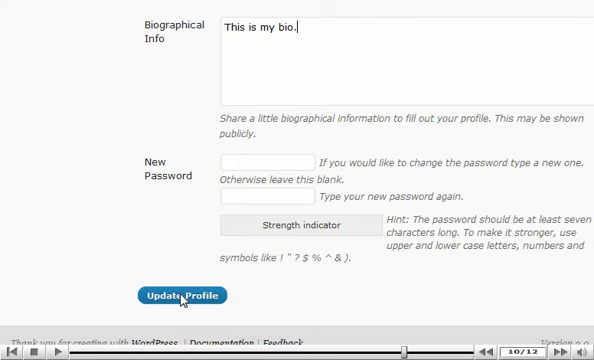
pyautogui.click(182, 296)
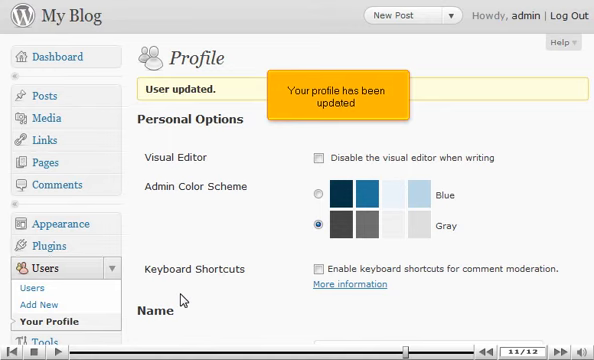